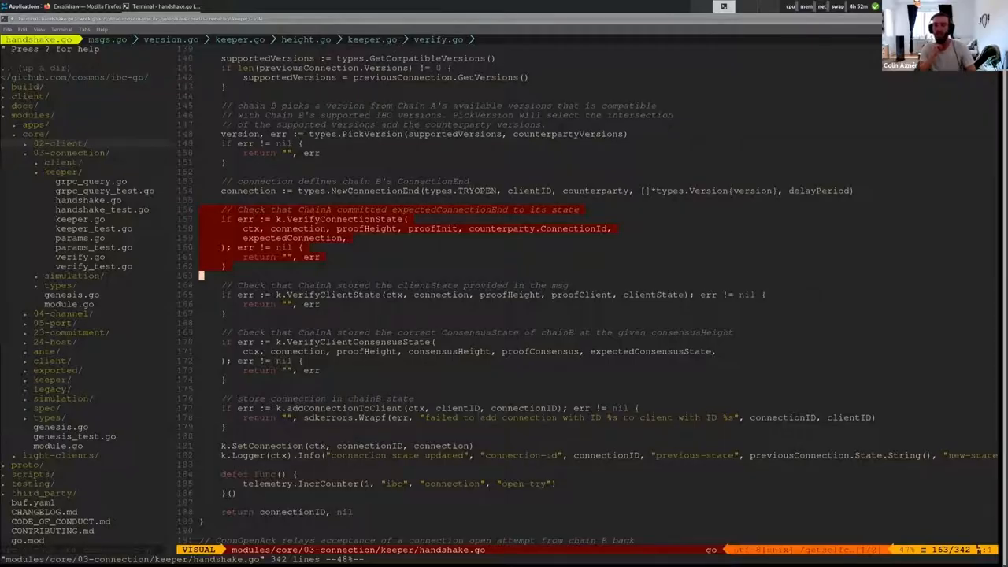
Step: Leave visual mode after marking ConnOpenTry's VerifyConnectionState call and its error return
key(Escape)
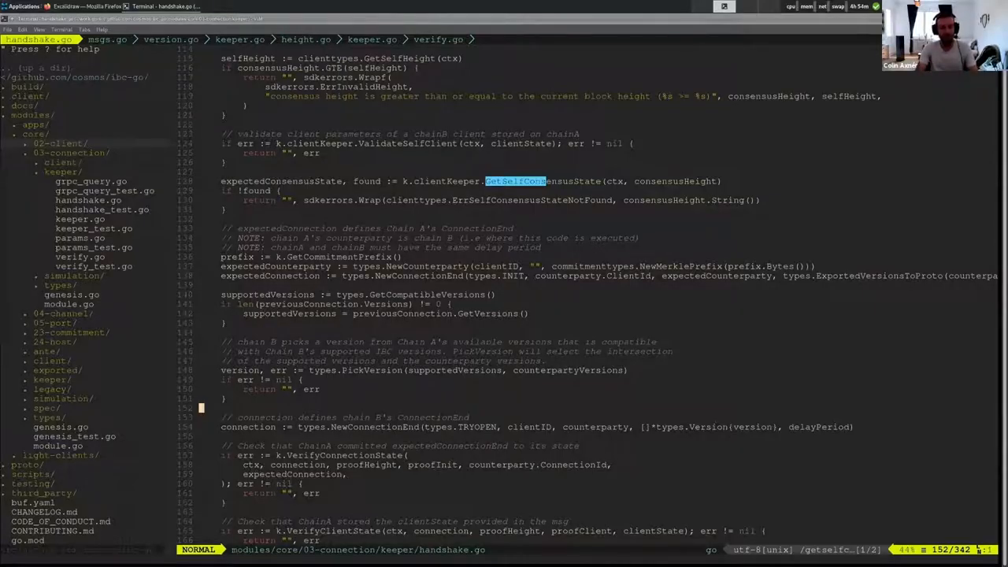
Step: Move to the top of ConnOpenTry, showing its parameters and the previous connection lookup
key(j)
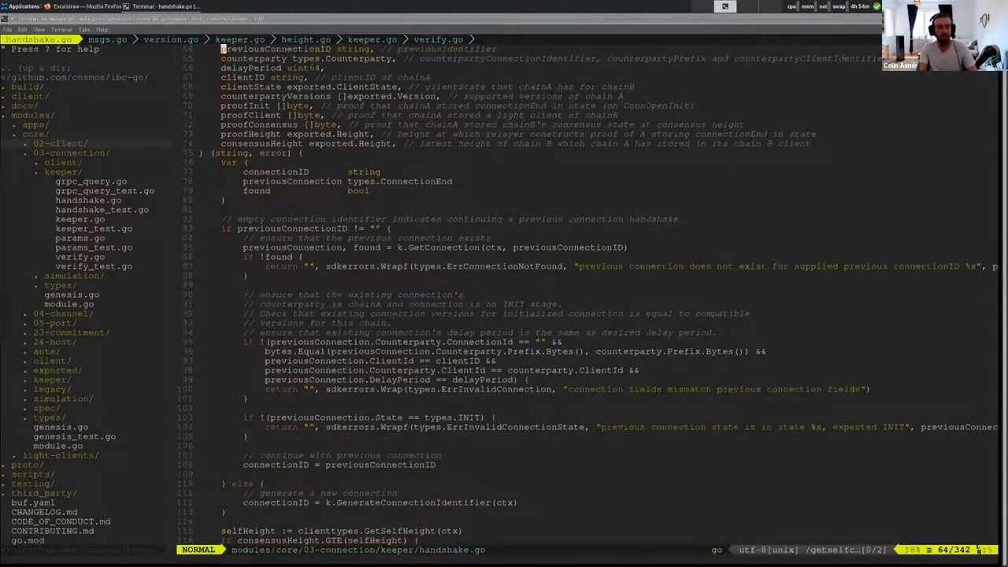
Step: Scroll to line 138 where expectedConnection is built with types.NewConnectionEnd from counterparty versions
scroll(down, 3)
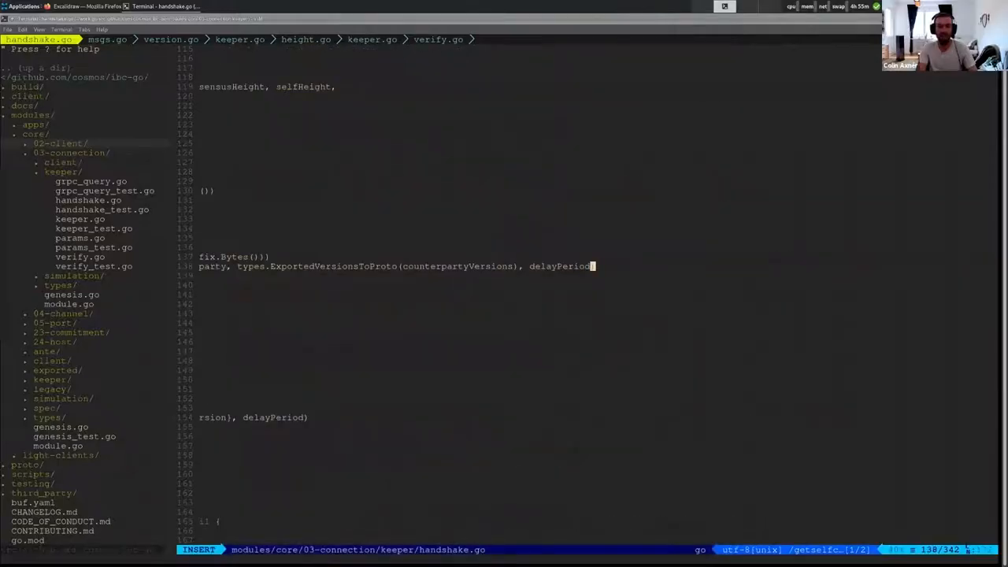
Step: Switch to verify.go at func (k Keeper) VerifyConnectionState
key(Escape)
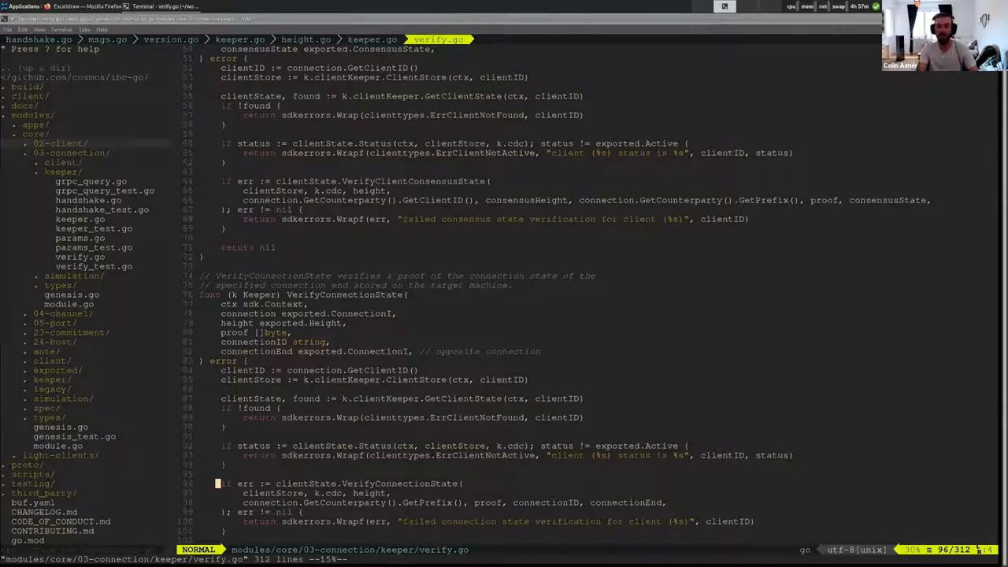
Step: Highlight the clientState.VerifyConnectionState proof check and its wrapped error block
key(V)
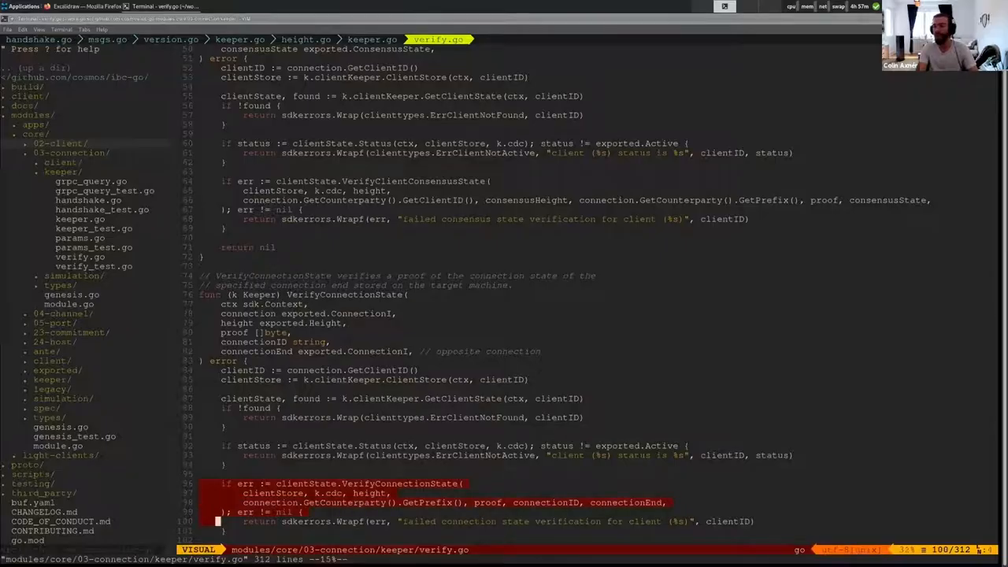
key(Escape)
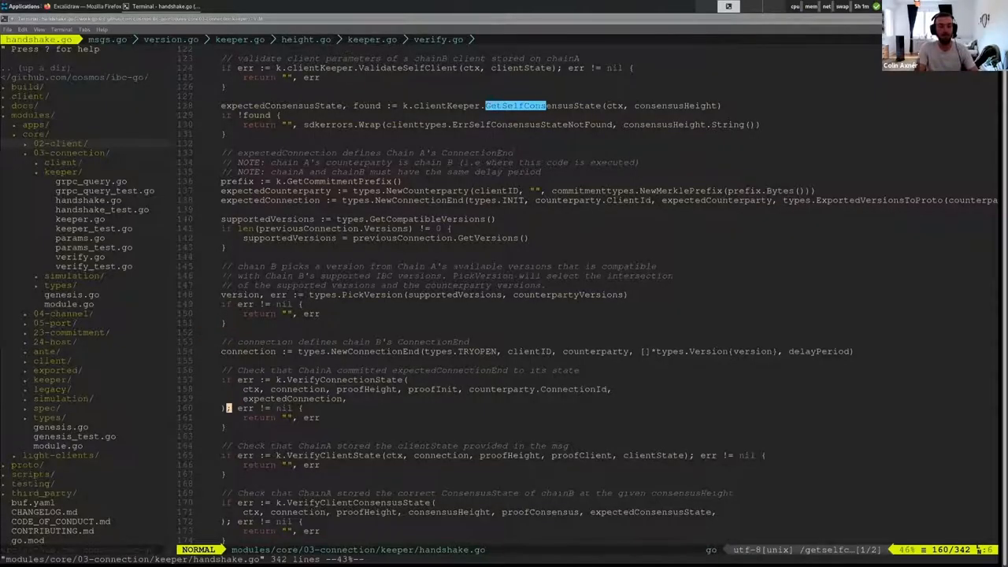
Step: Jump to PickVersion's definition in modules/core/03-connection/types/version.go
scroll(down, 3)
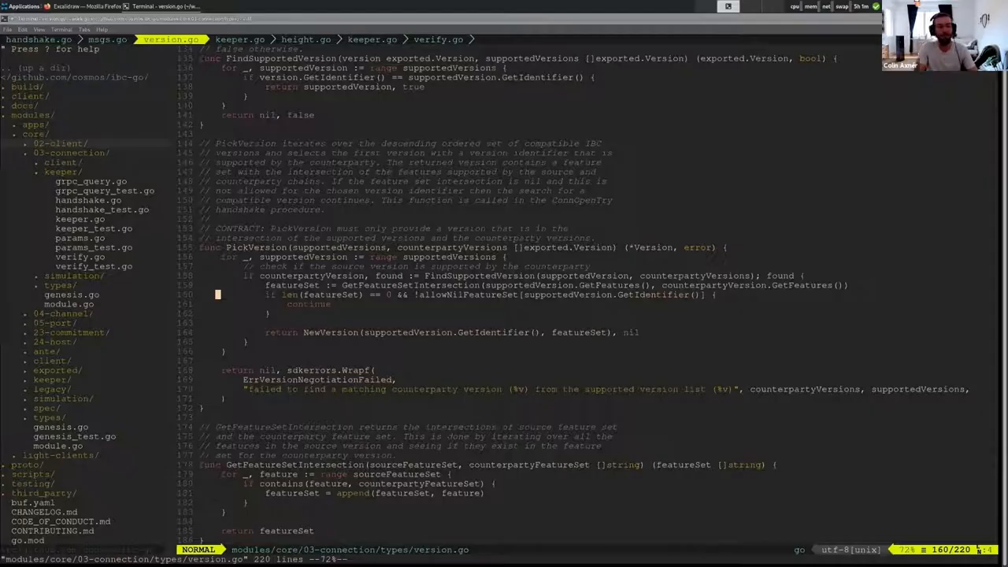
click(38, 39)
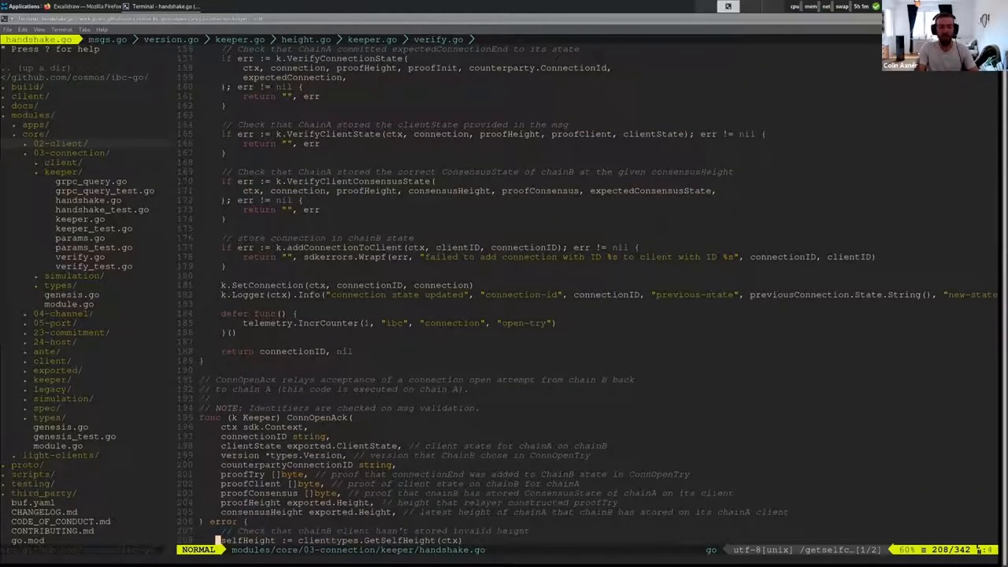
Step: Scroll ConnOpenAck down to its VerifyConnectionState, VerifyClientState and VerifyClientConsensusState calls
scroll(down, 3)
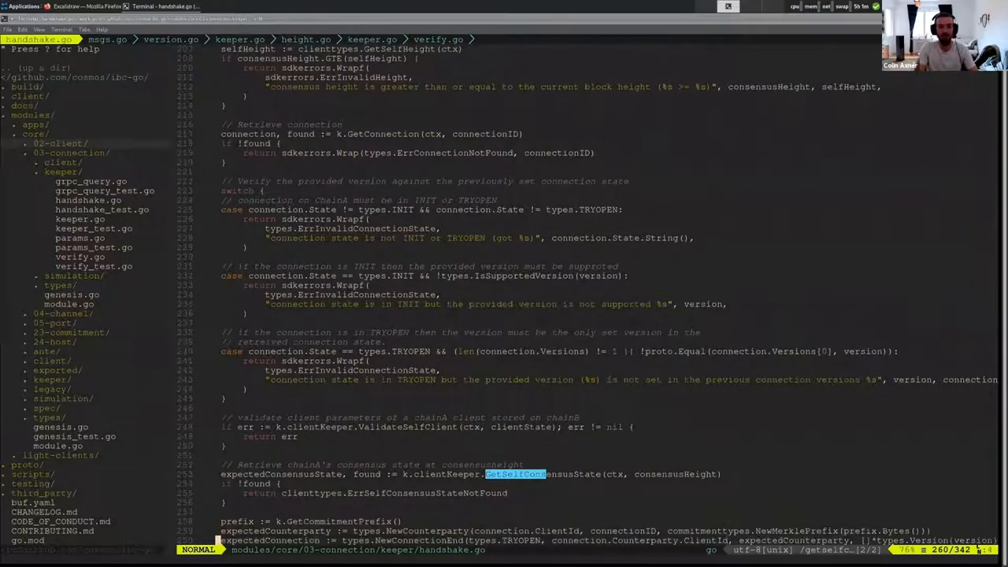
scroll(down, 3)
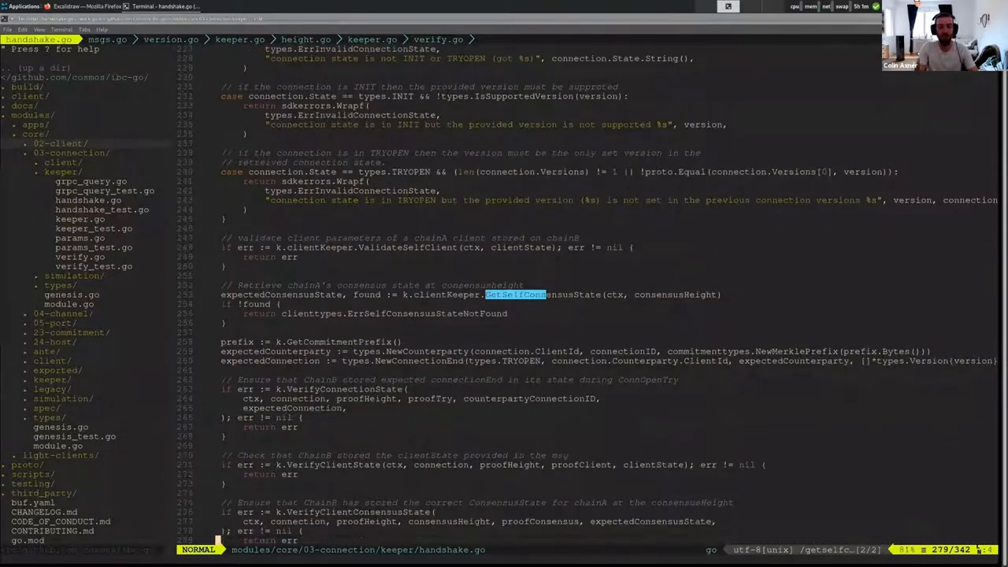
scroll(down, 3)
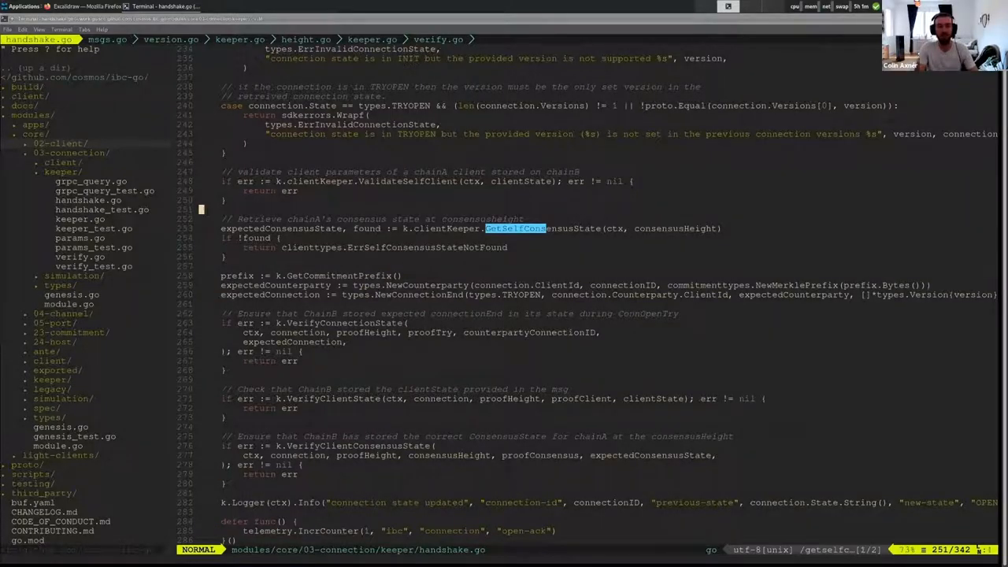
Step: Highlight ConnOpenAck's INIT-or-TRYOPEN state check, then reach the connection.State = types.OPEN update
key(v)
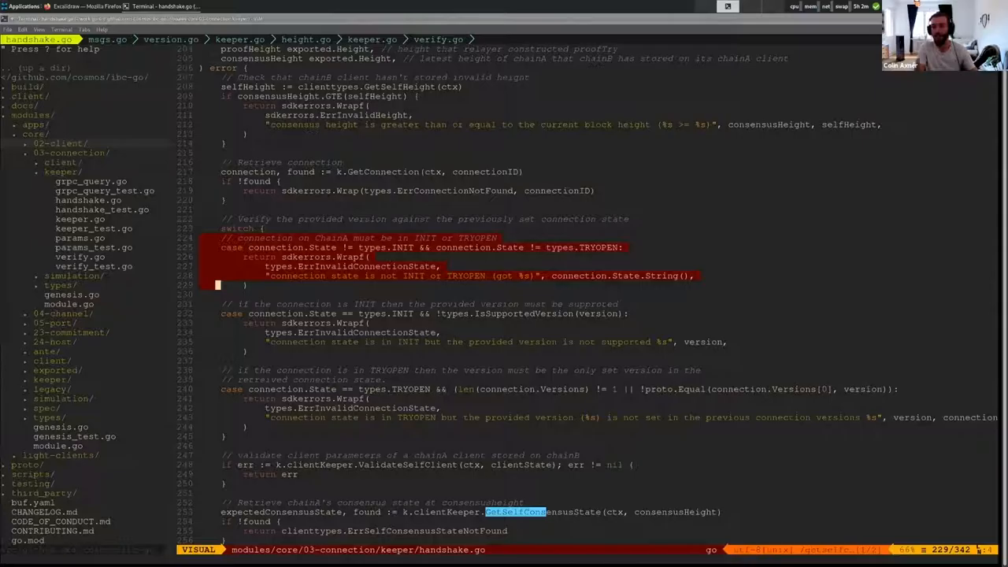
key(Escape)
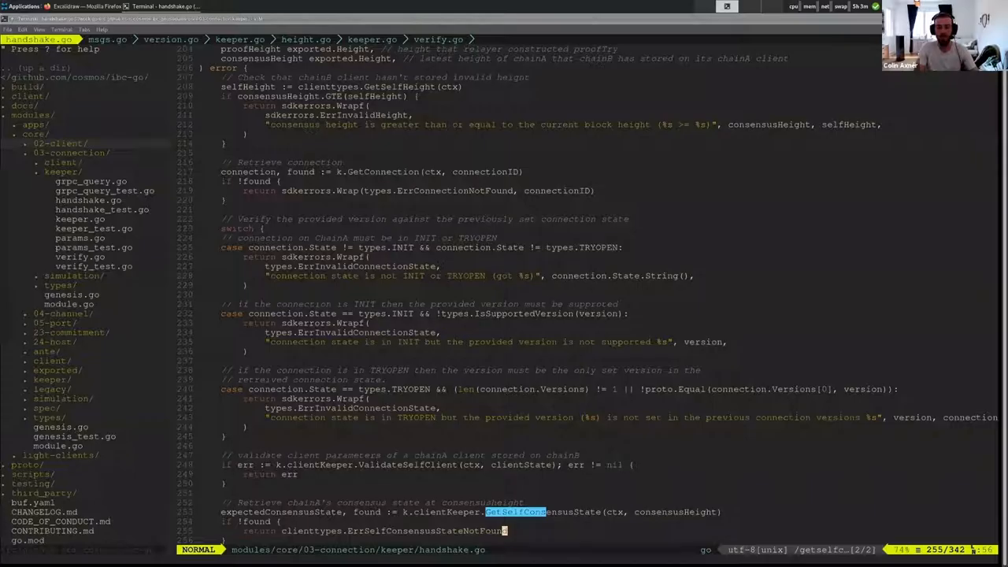
scroll(down, 3)
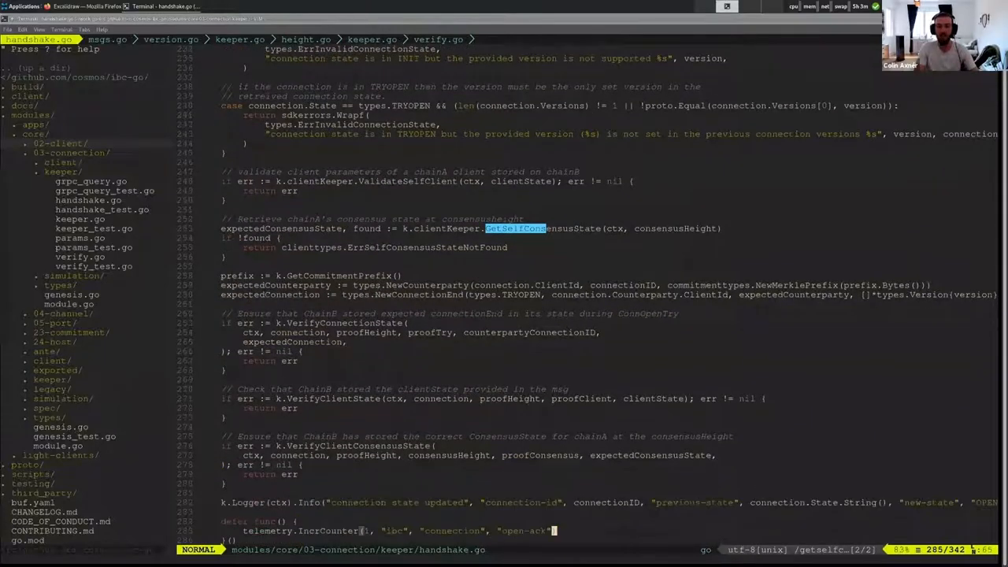
scroll(down, 3)
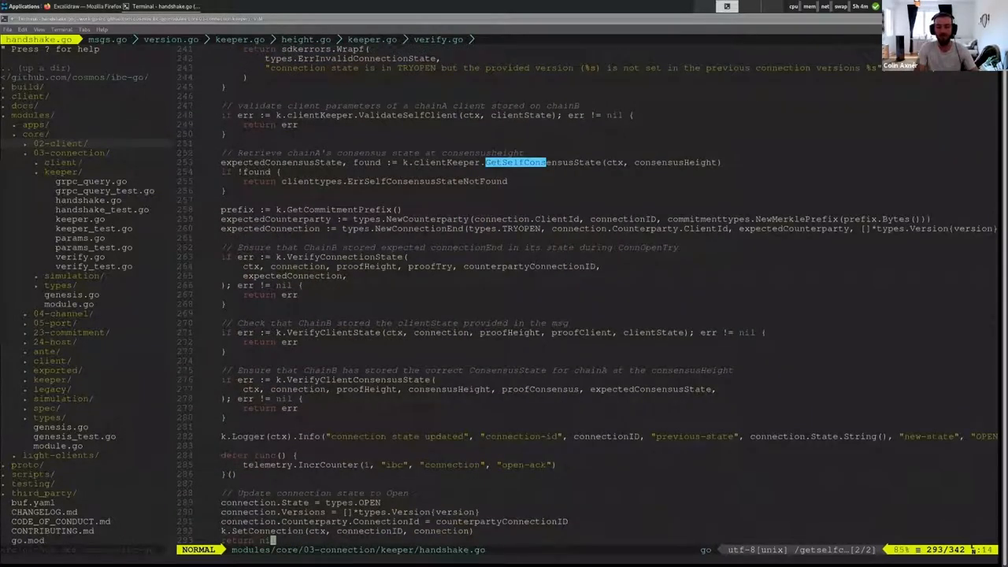